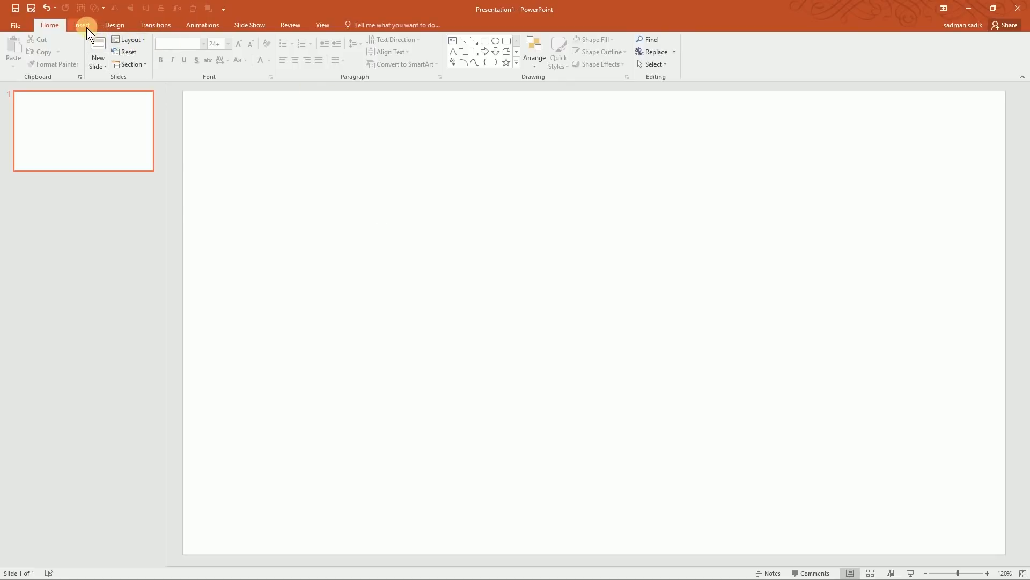
Draw a rectangle across the full slide bottom and give it No Outline.
left_click(182, 53)
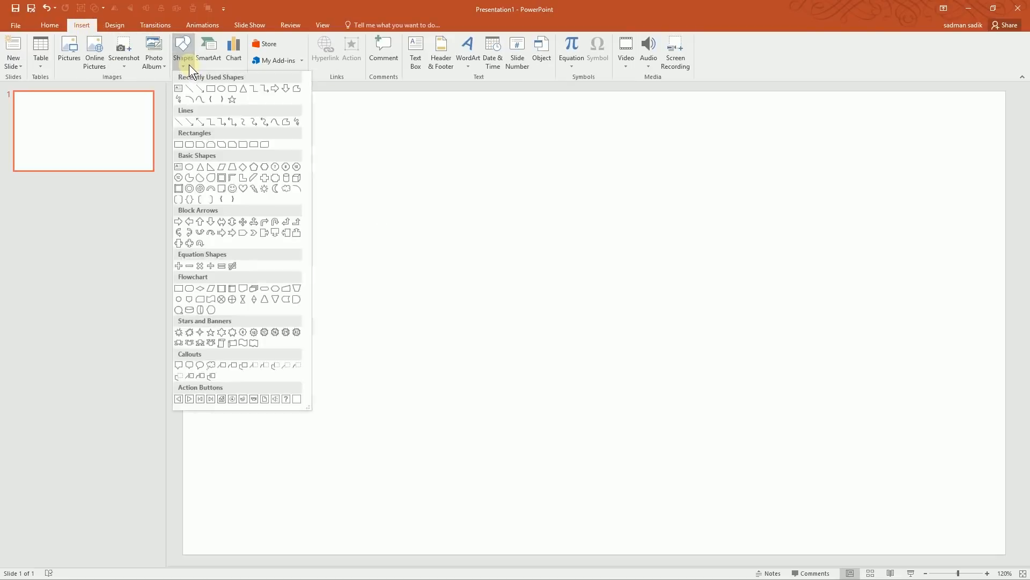
left_click(210, 342)
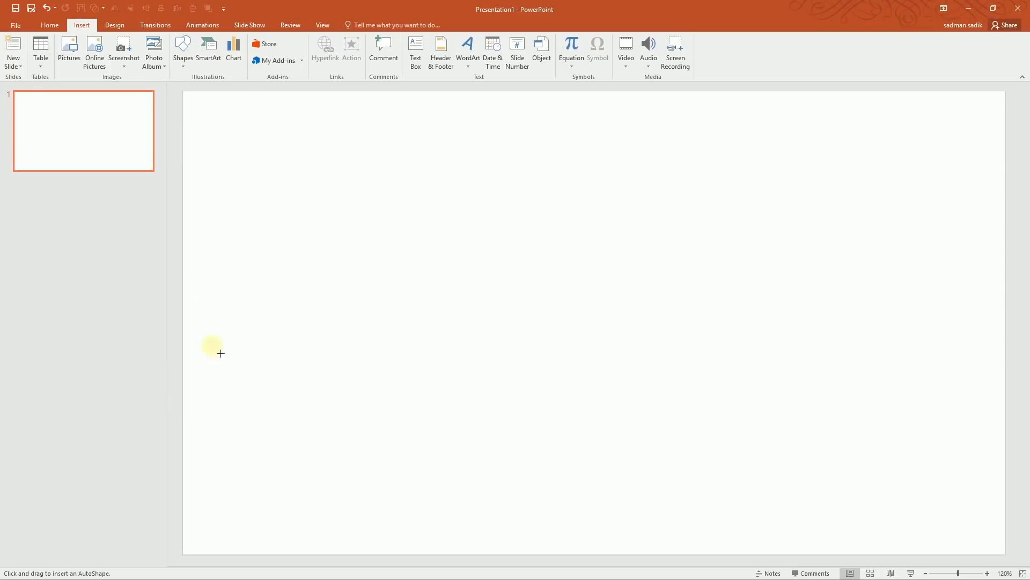
left_click_drag(220, 353, 1005, 557)
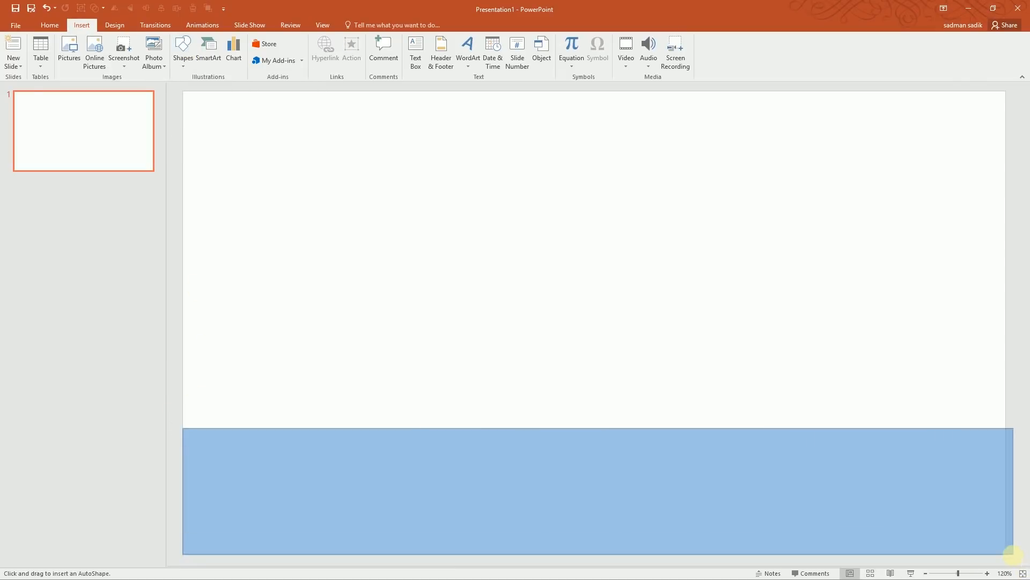
left_click(592, 489)
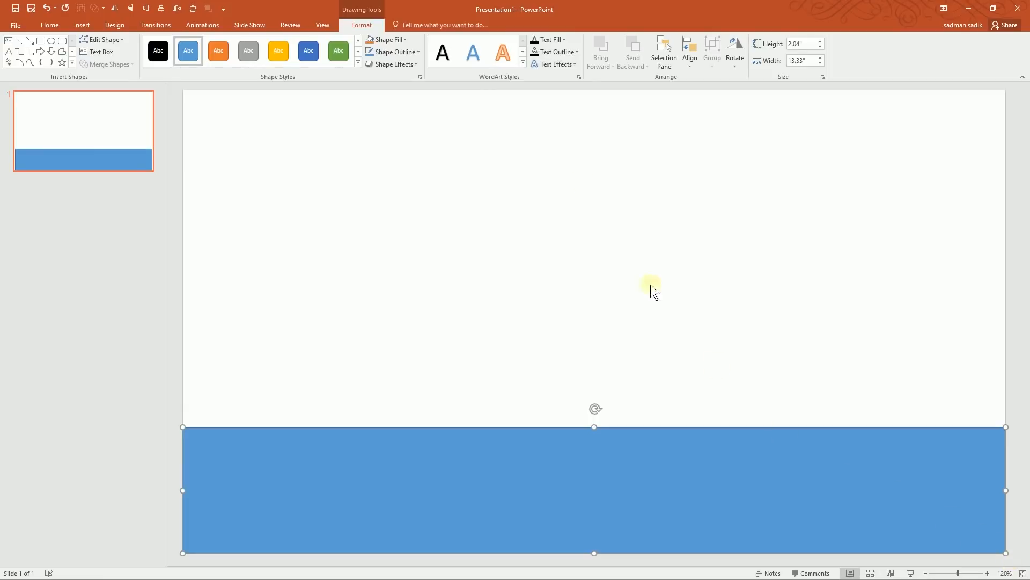
left_click(392, 52)
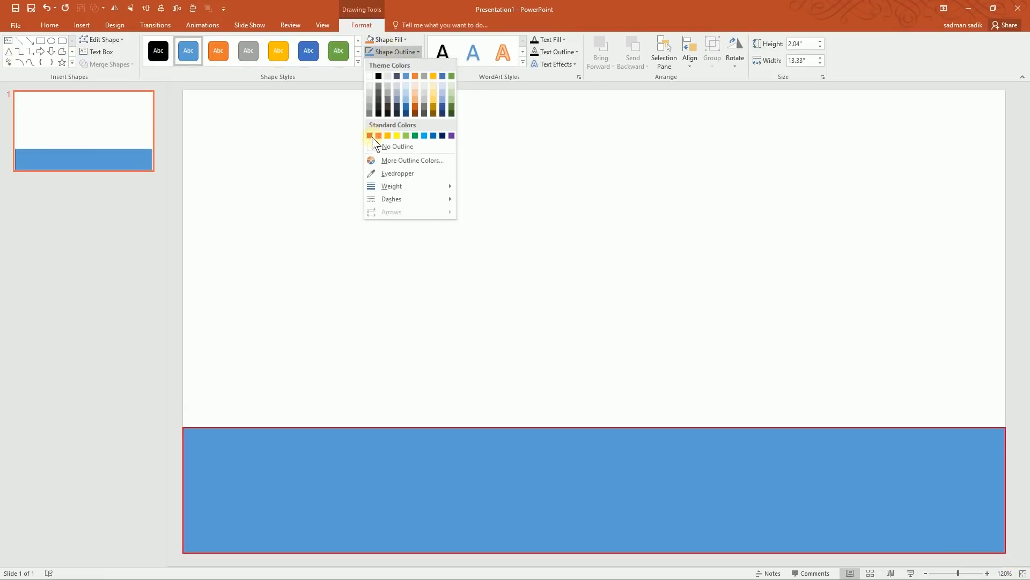
left_click(398, 146)
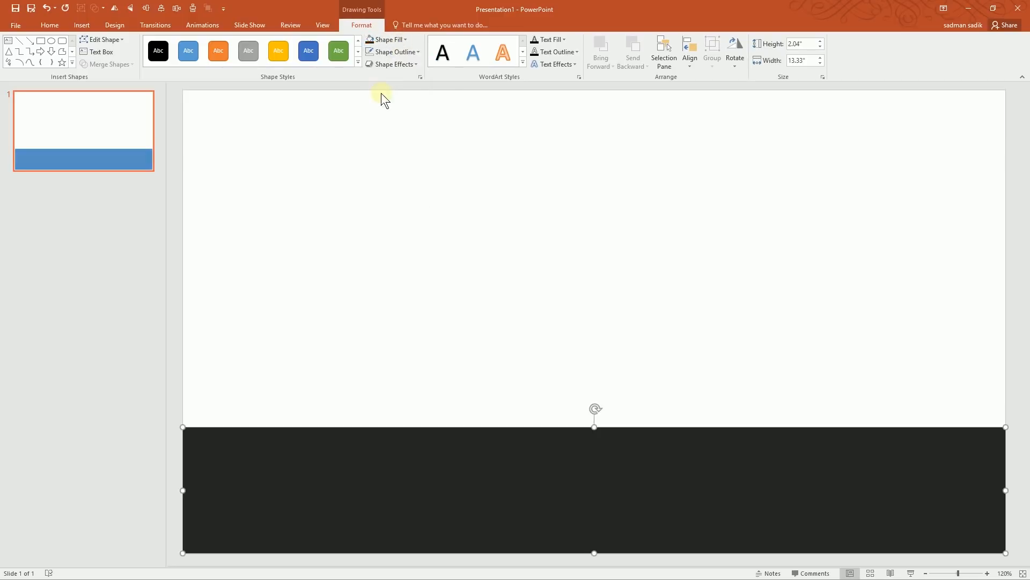
Insert a WordArt text box in the plain dark style.
left_click(49, 26)
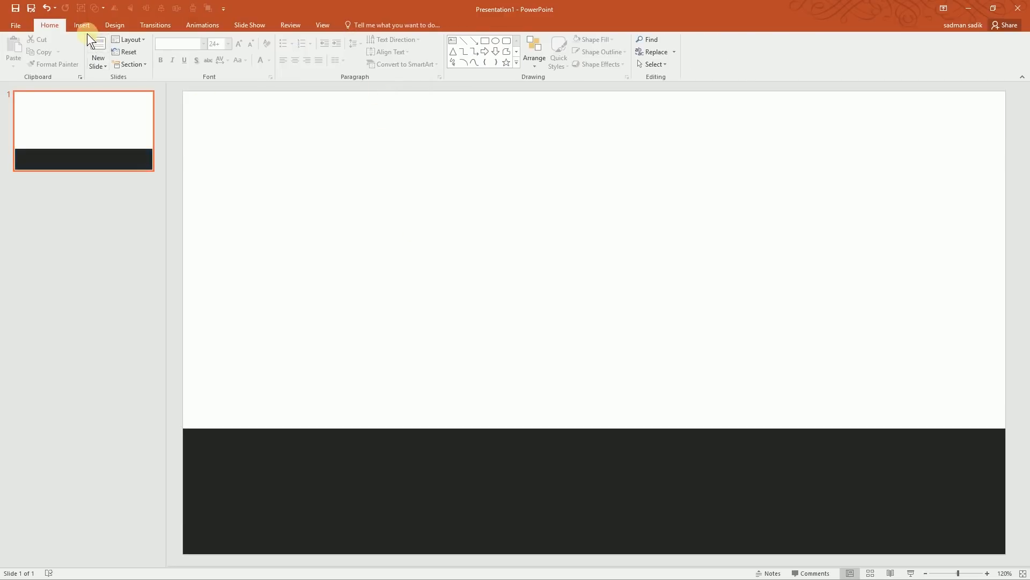
left_click(82, 25)
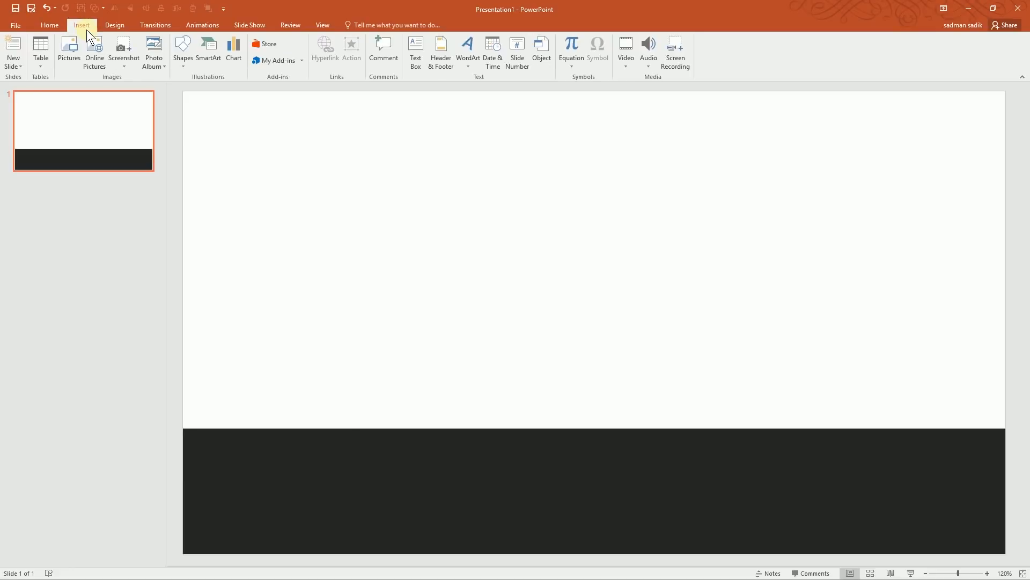
left_click(467, 52)
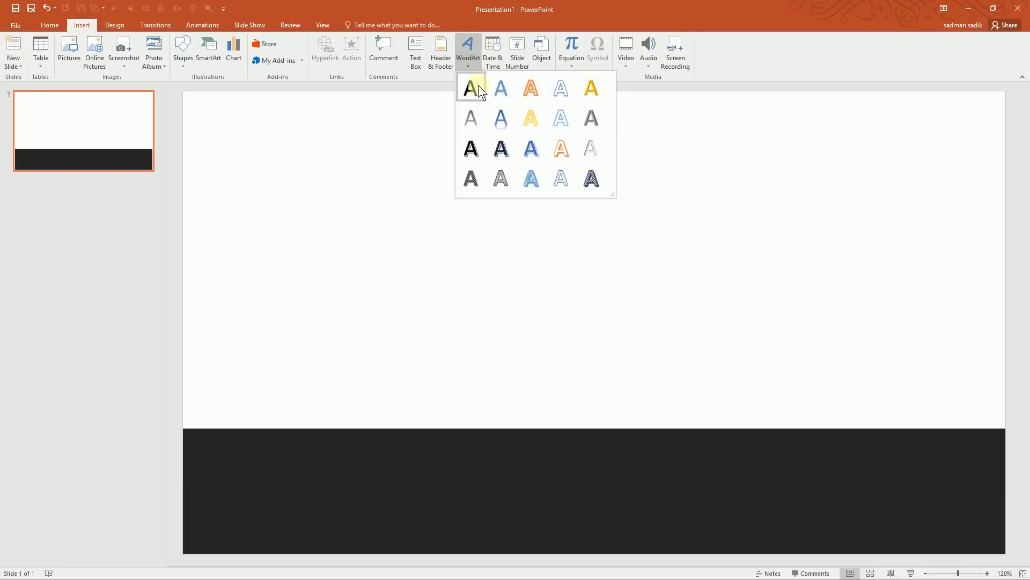
left_click(470, 88)
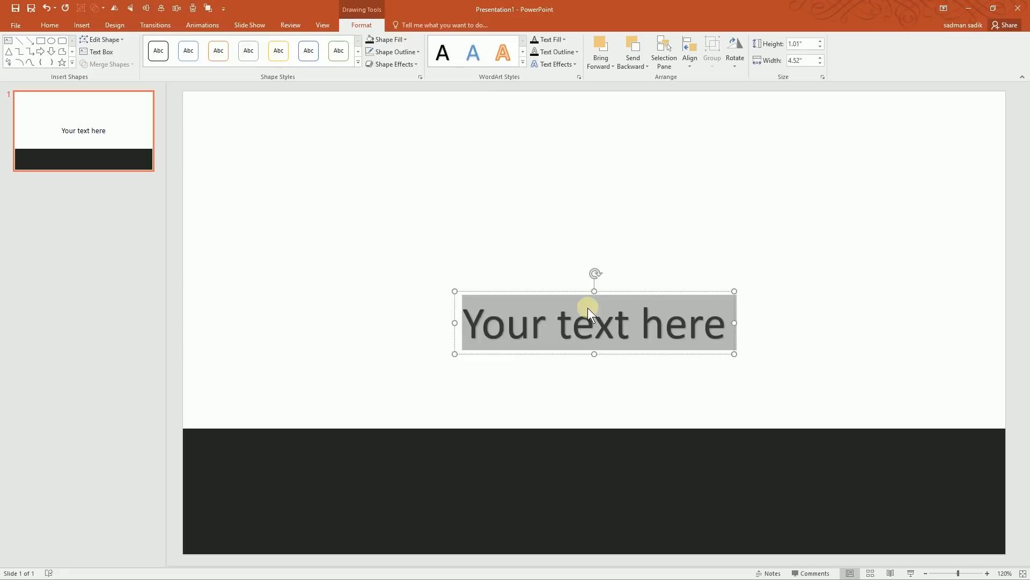
Type the WordArt title text 'THE STEPS OF MAKING'.
type("HWO")
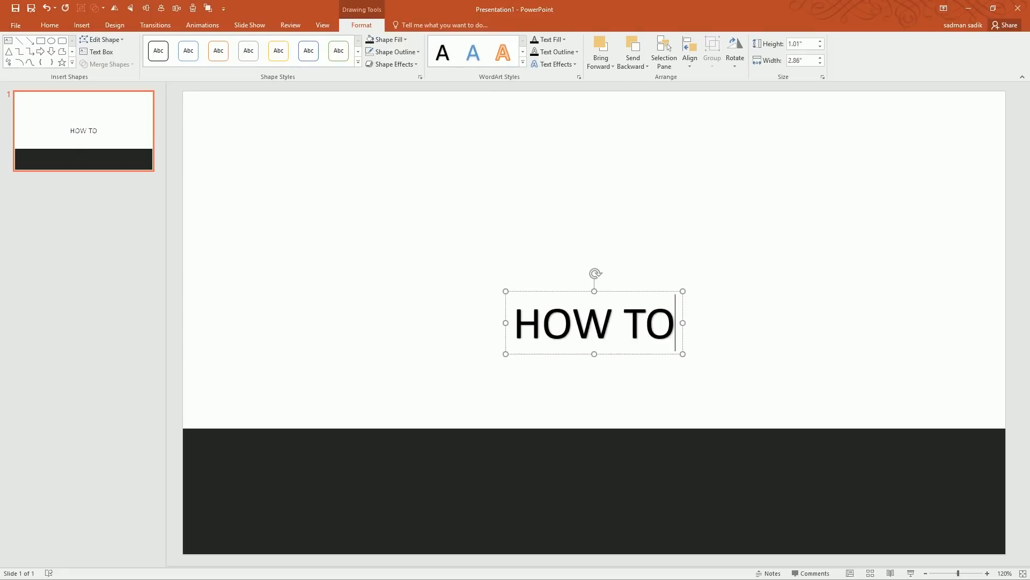
type("MAKE A VID")
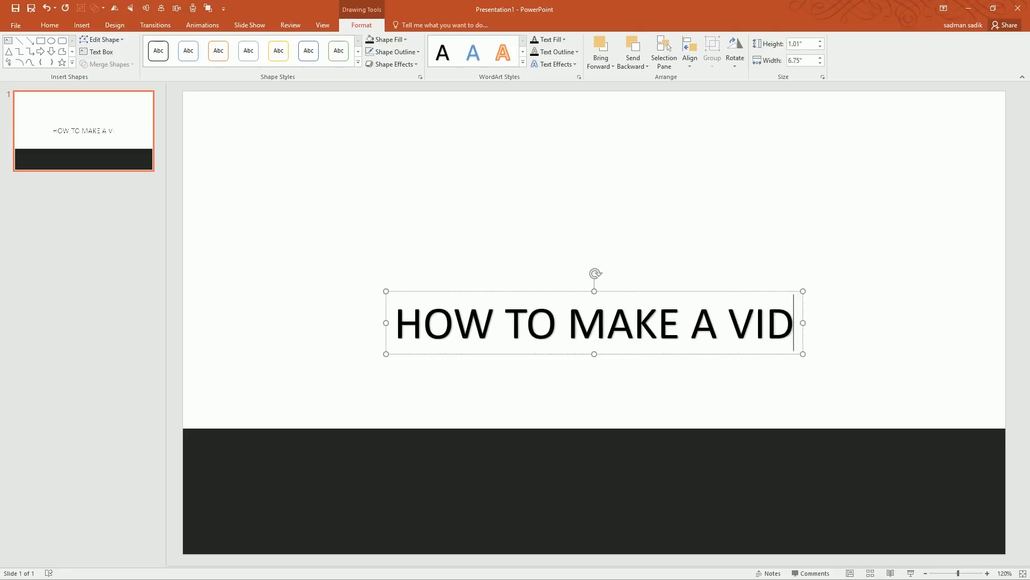
type("EO")
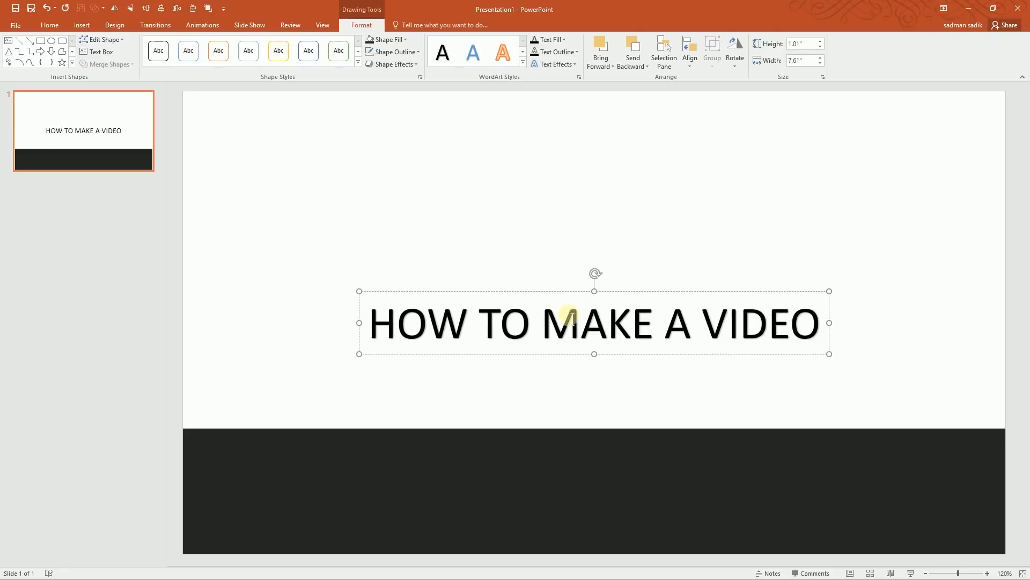
type("THE STEP")
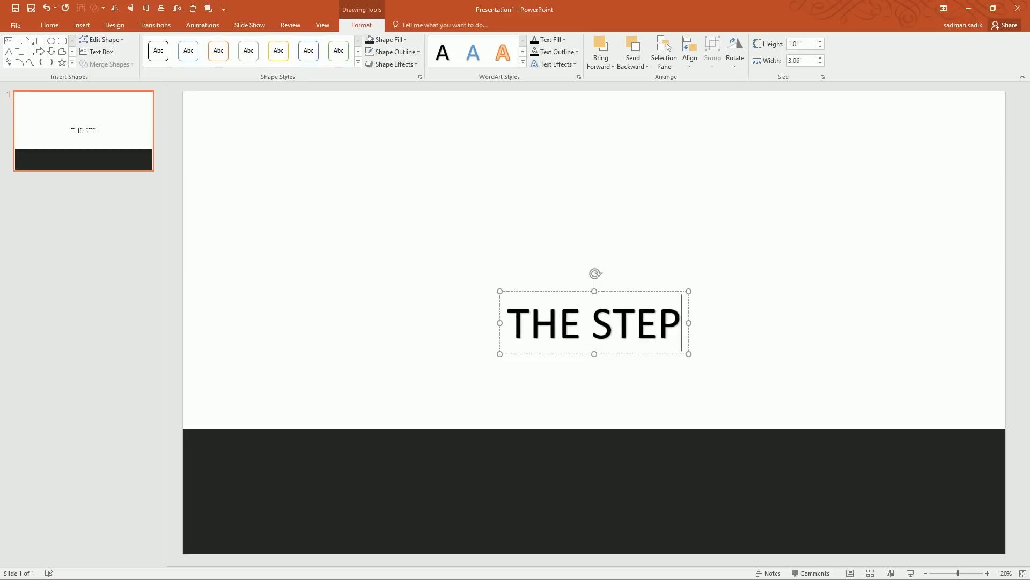
type("S OF MAKING A VIDEO")
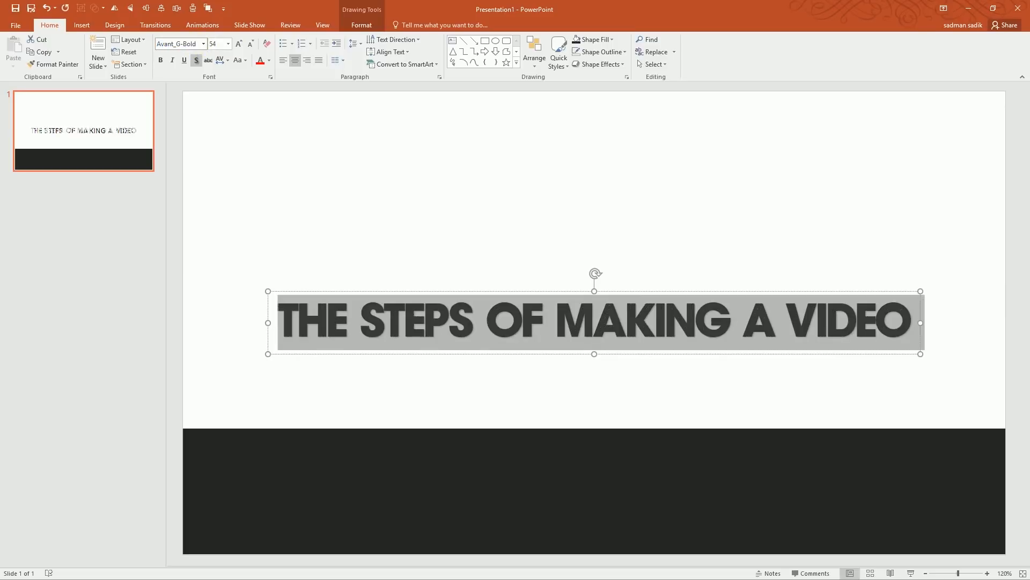
Remove the title's text shadow and change its font colour to dark grey.
left_click(196, 60)
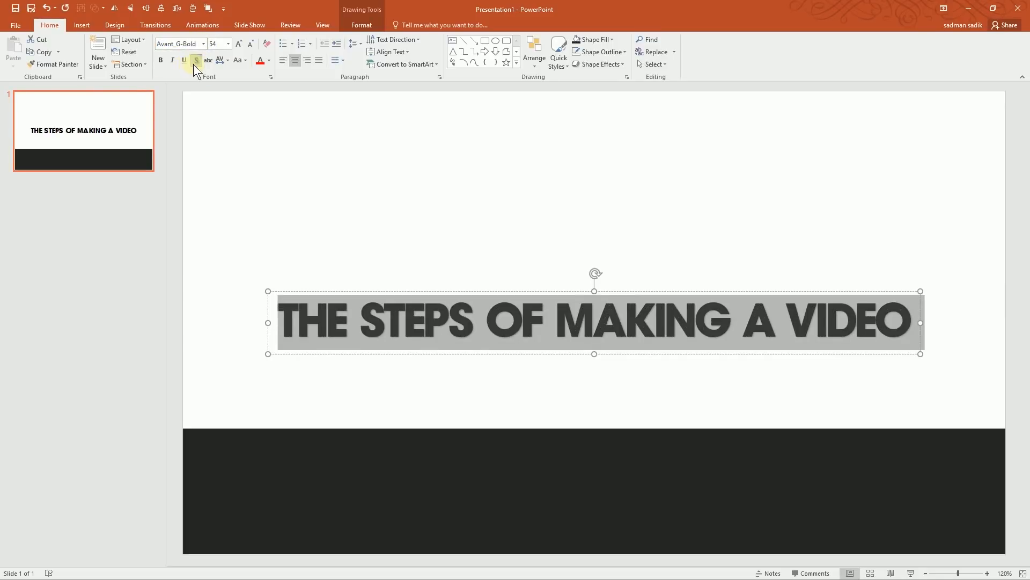
mouse_move(197, 60)
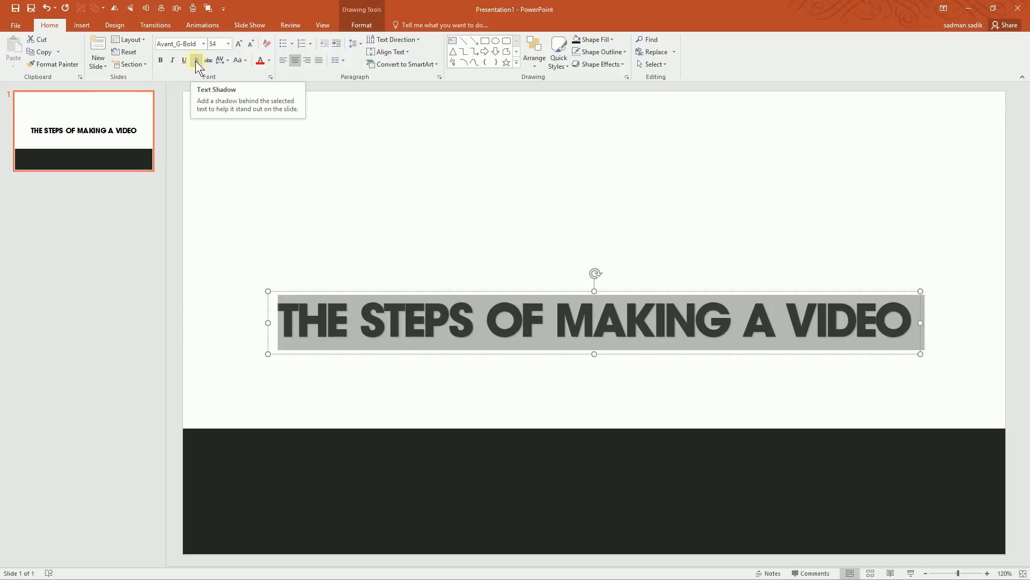
left_click(196, 59)
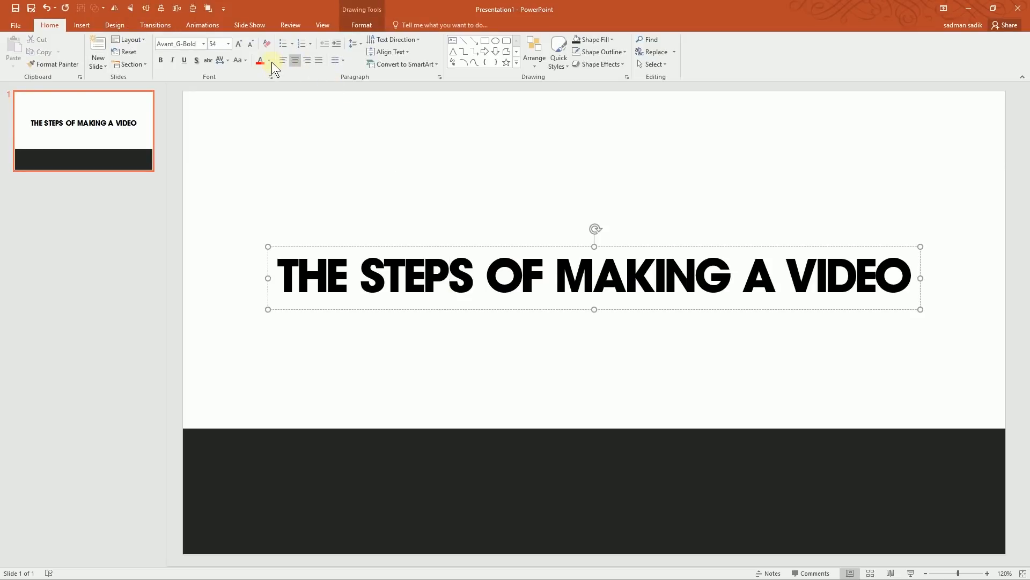
left_click(270, 59)
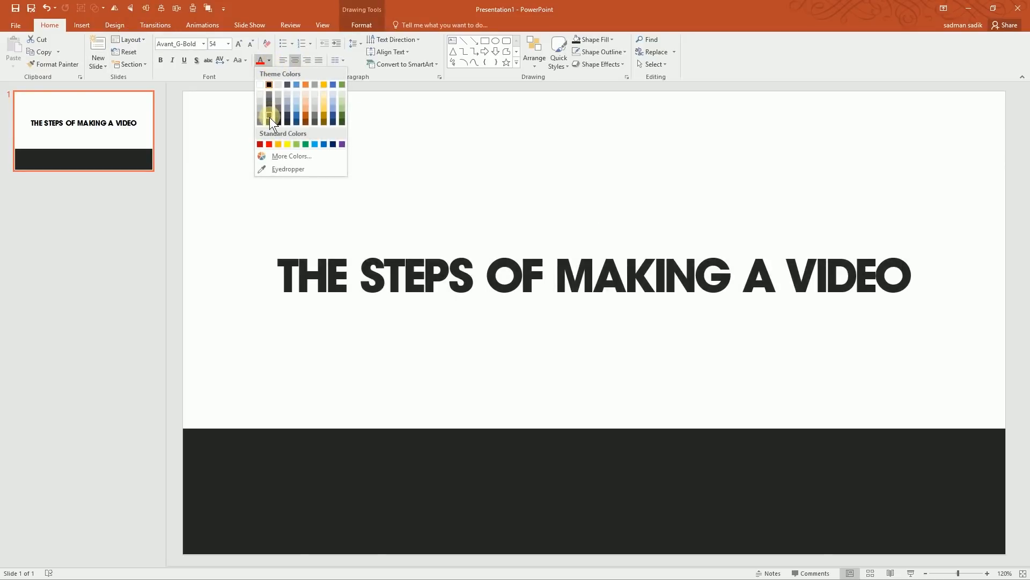
left_click(269, 119)
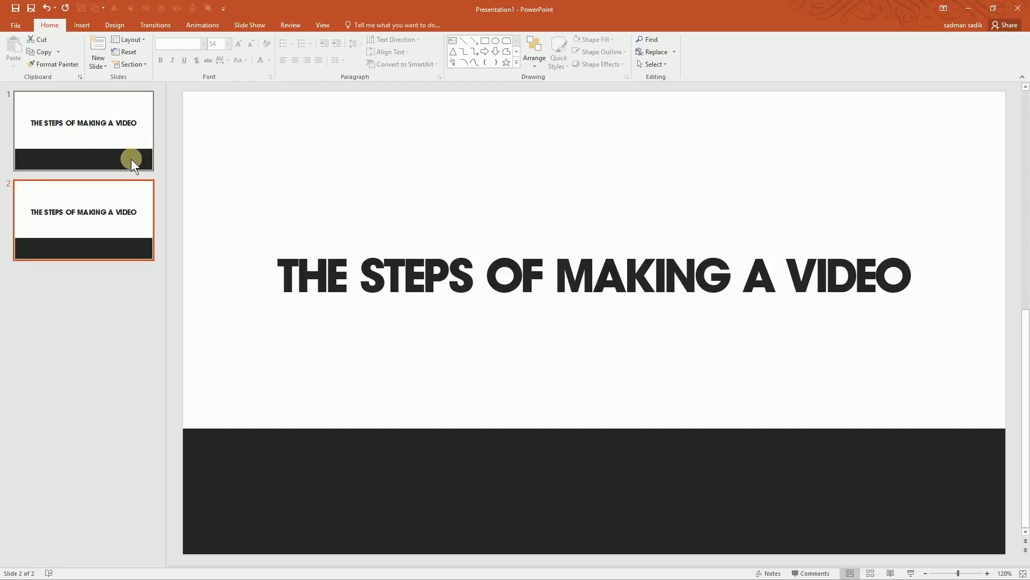
mouse_move(129, 226)
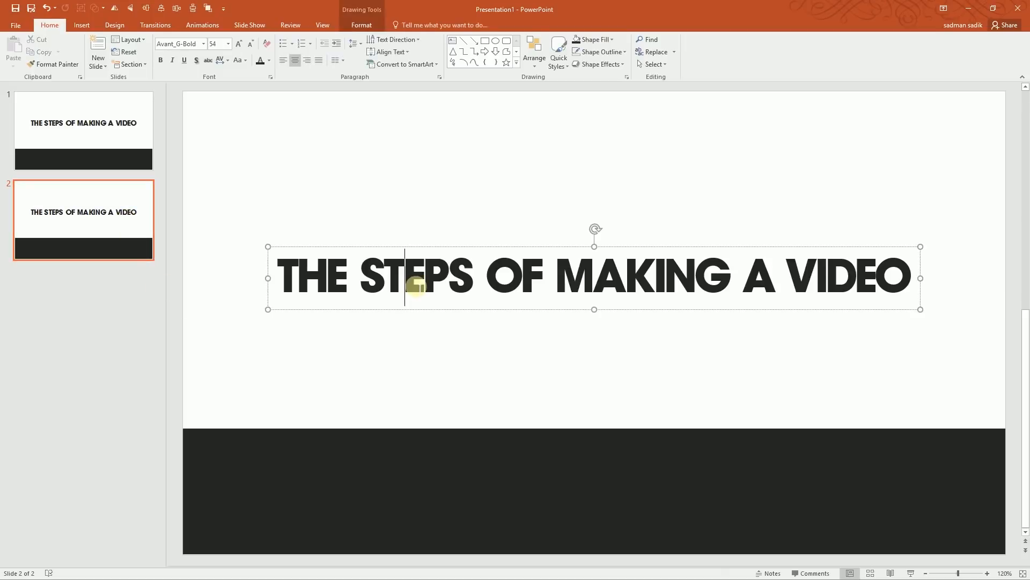
Retype slide 2's heading as 'RECORD THE VIDEO'.
type("a")
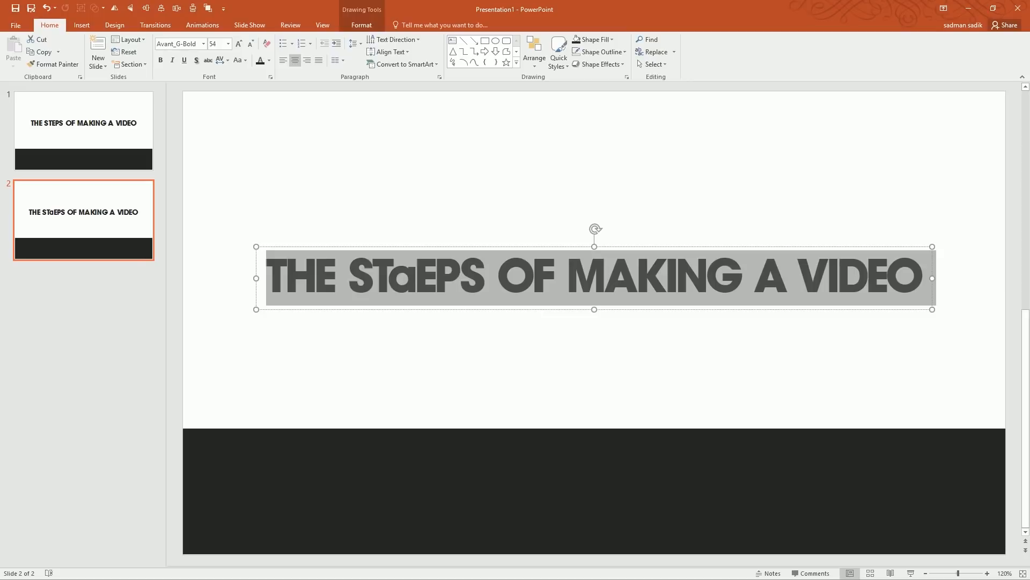
type("RECORD")
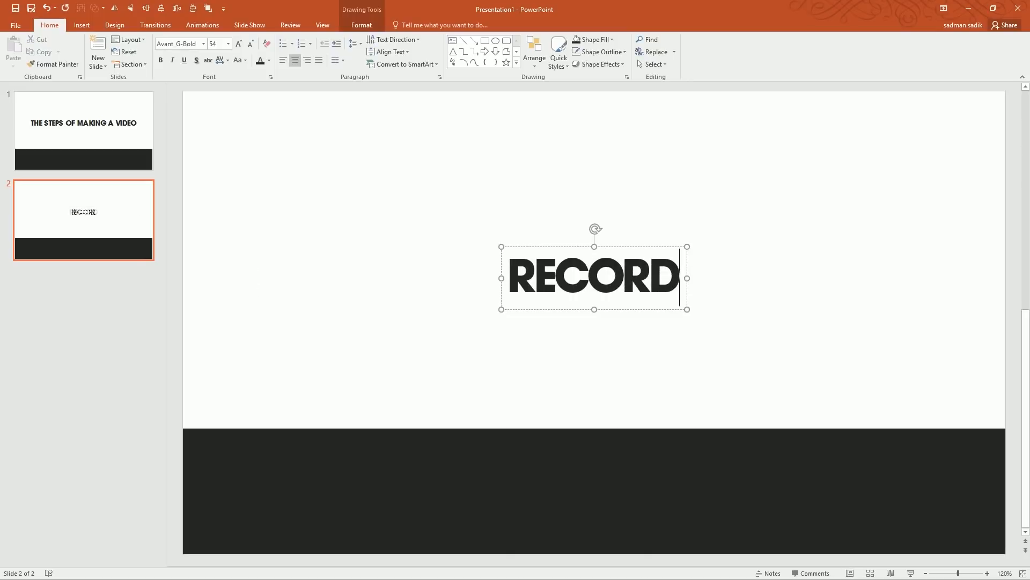
type("THE")
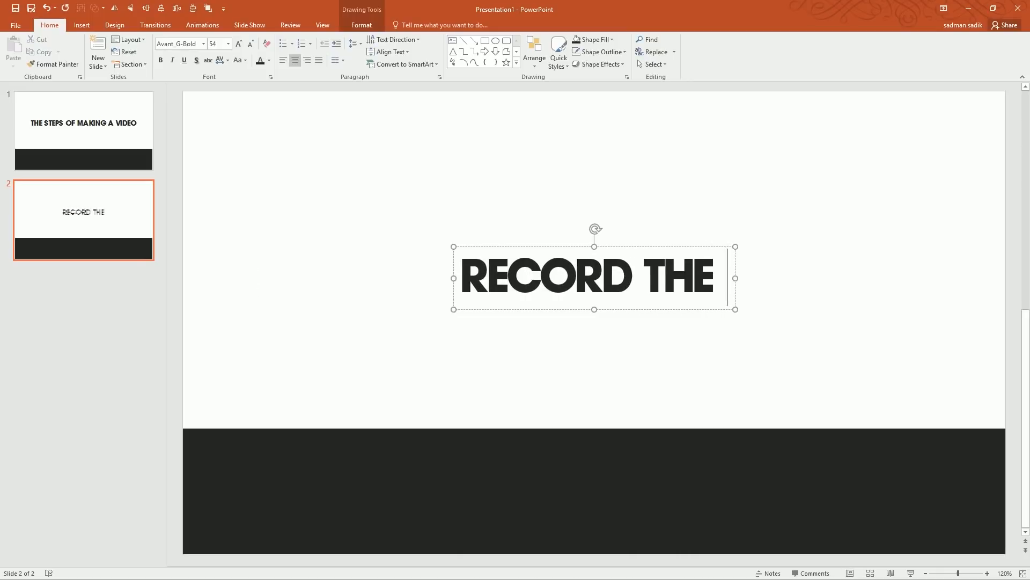
type("VIDEO")
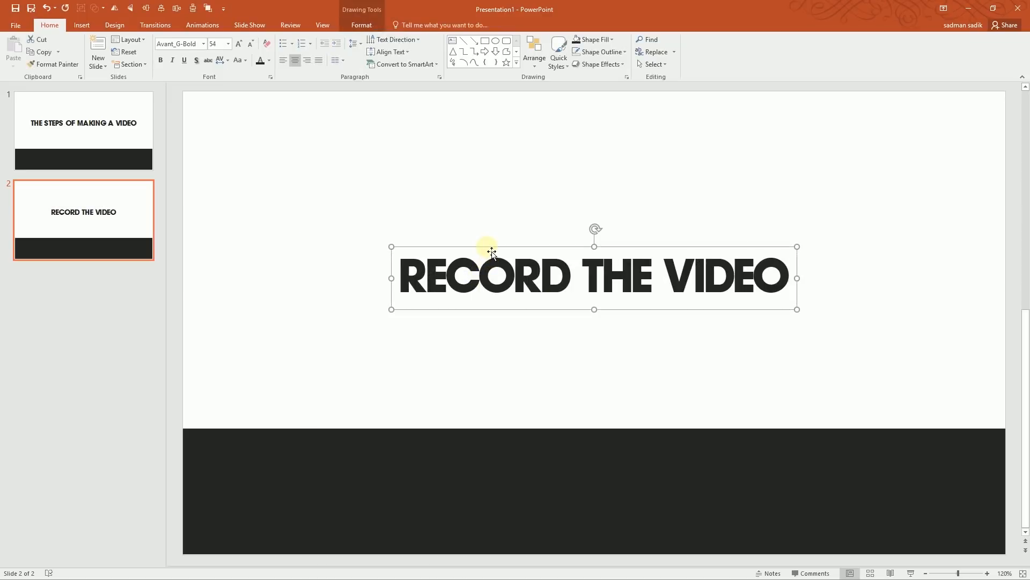
Turn a copy of the heading into a numeral '1' at font size 595, light grey, behind the title.
left_click_drag(491, 252, 524, 349)
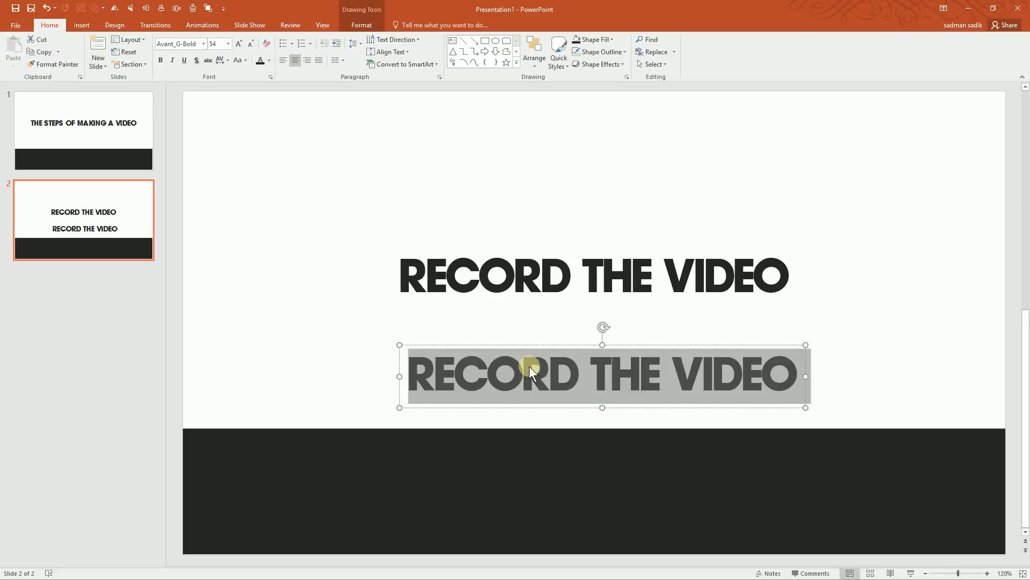
type("1")
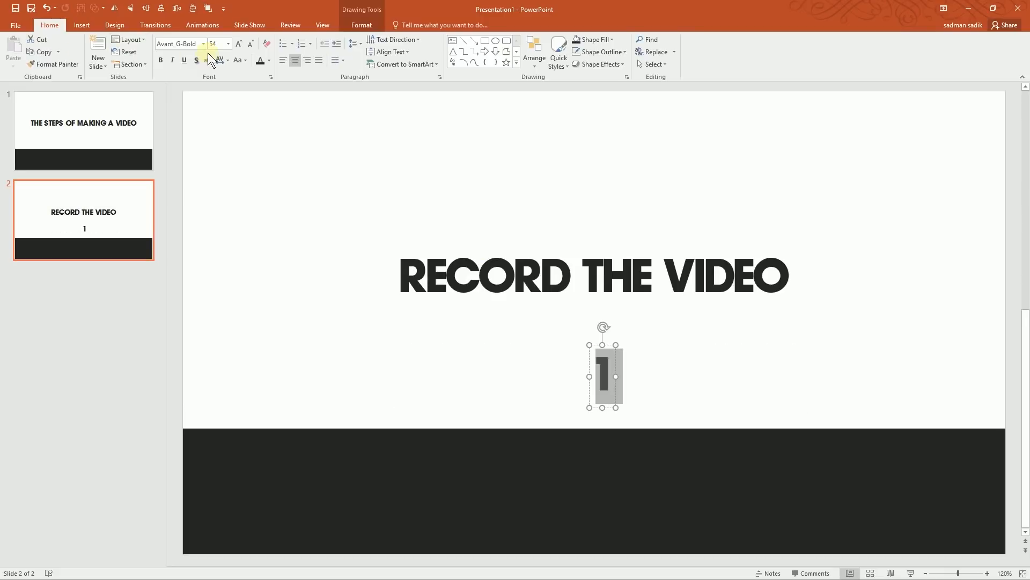
left_click(238, 43)
type("595")
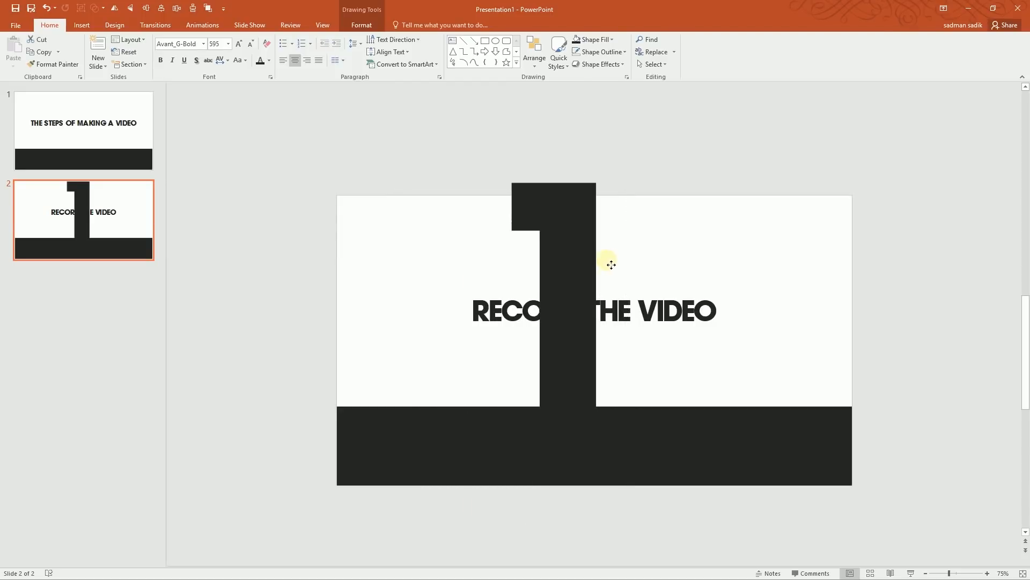
left_click(261, 61)
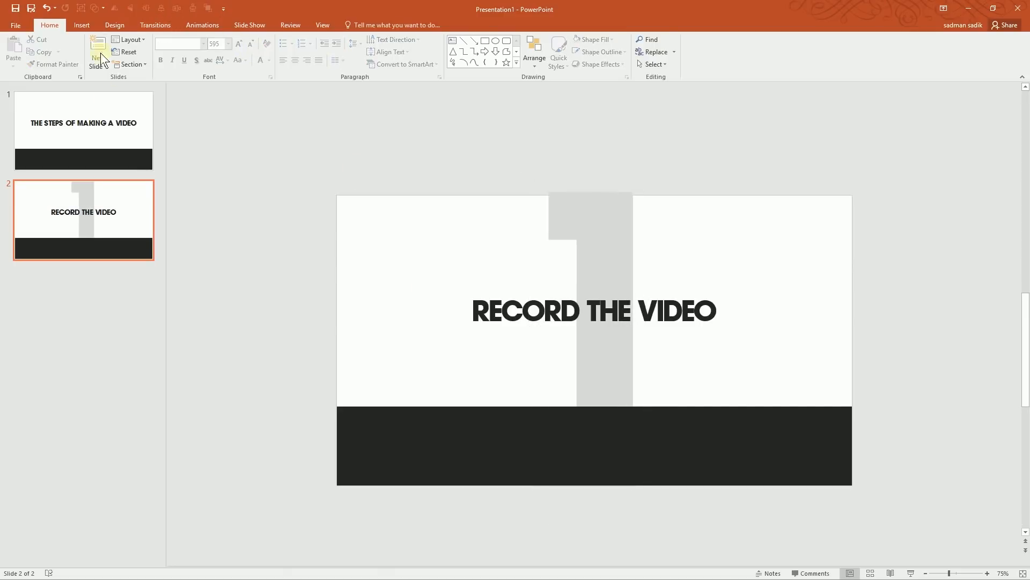
Choose the isosceles triangle from the Insert shapes gallery as the bar marker.
left_click(81, 25)
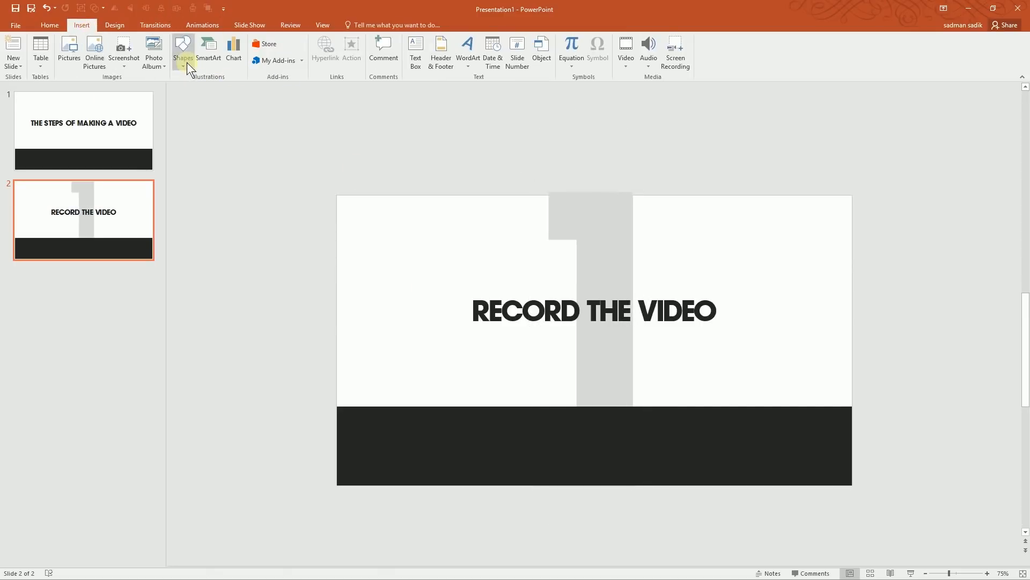
left_click(183, 53)
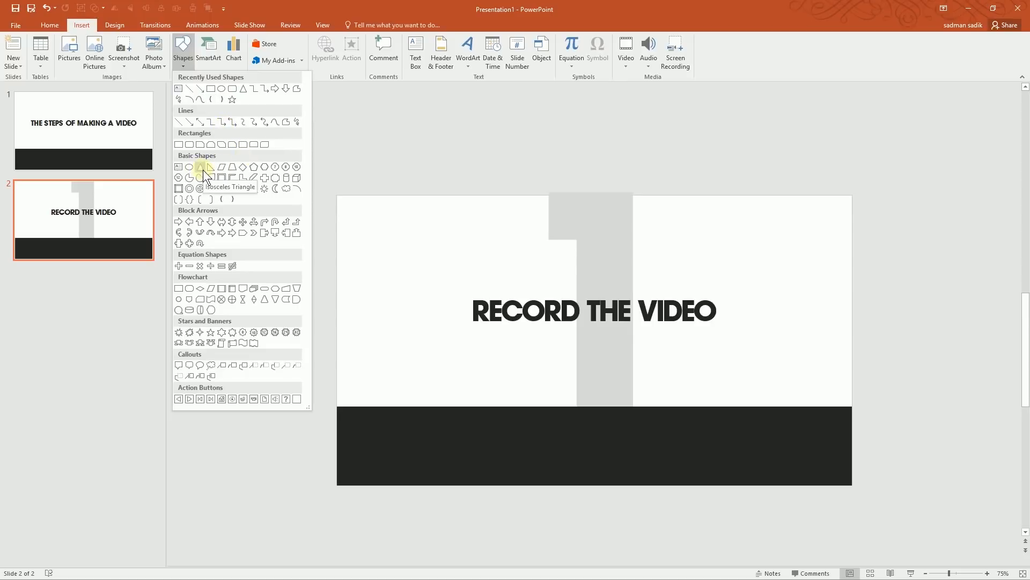
left_click(204, 166)
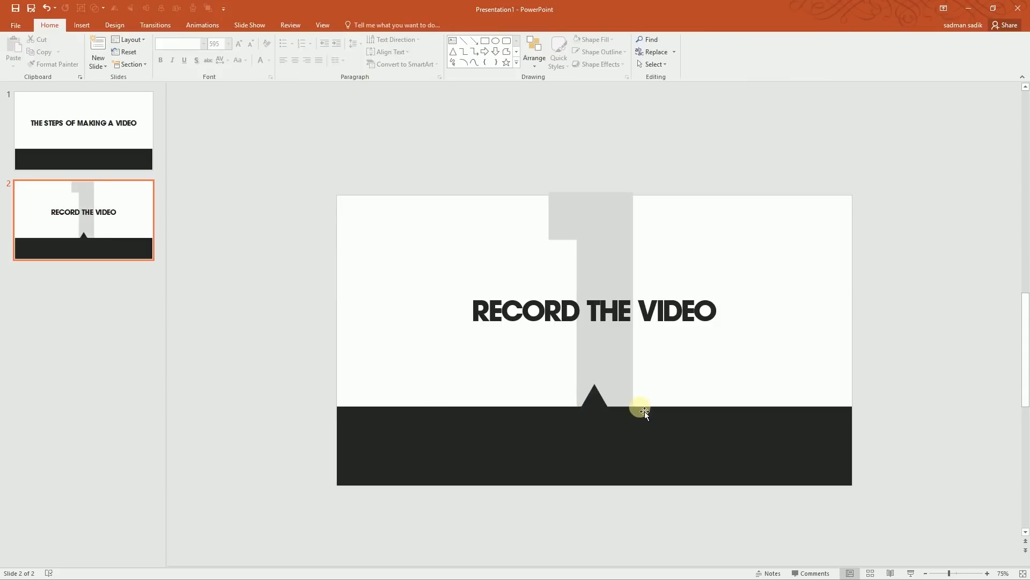
mouse_move(43, 128)
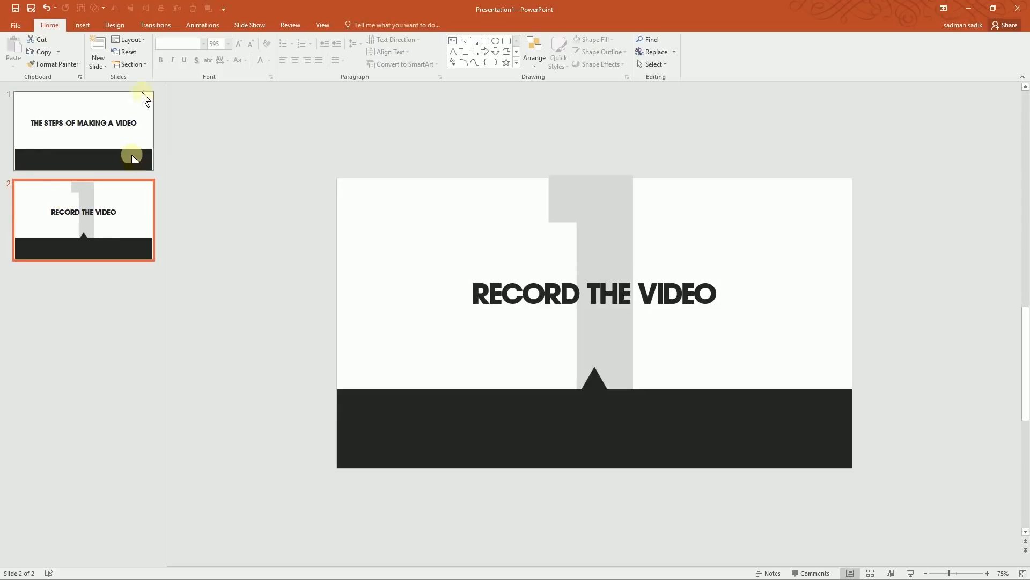
Apply a Push transition to slide 2 with a 01.00 duration and a push direction.
left_click(155, 25)
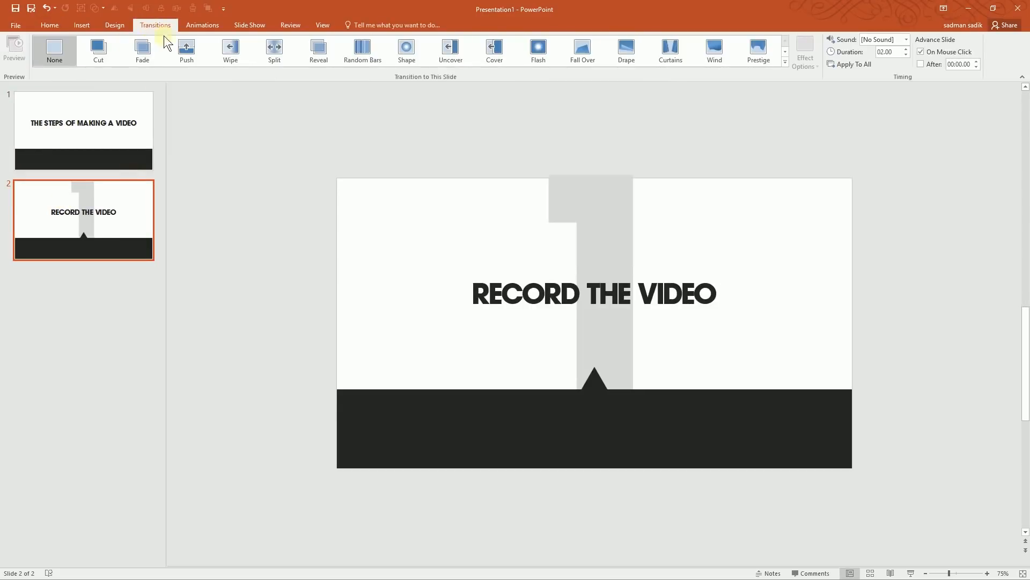
left_click(186, 49)
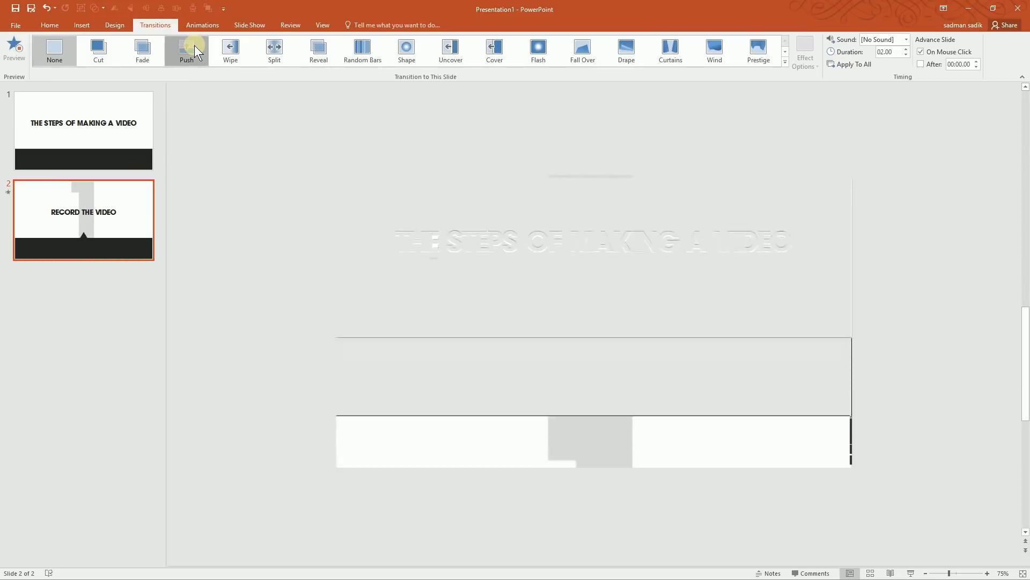
left_click(186, 50)
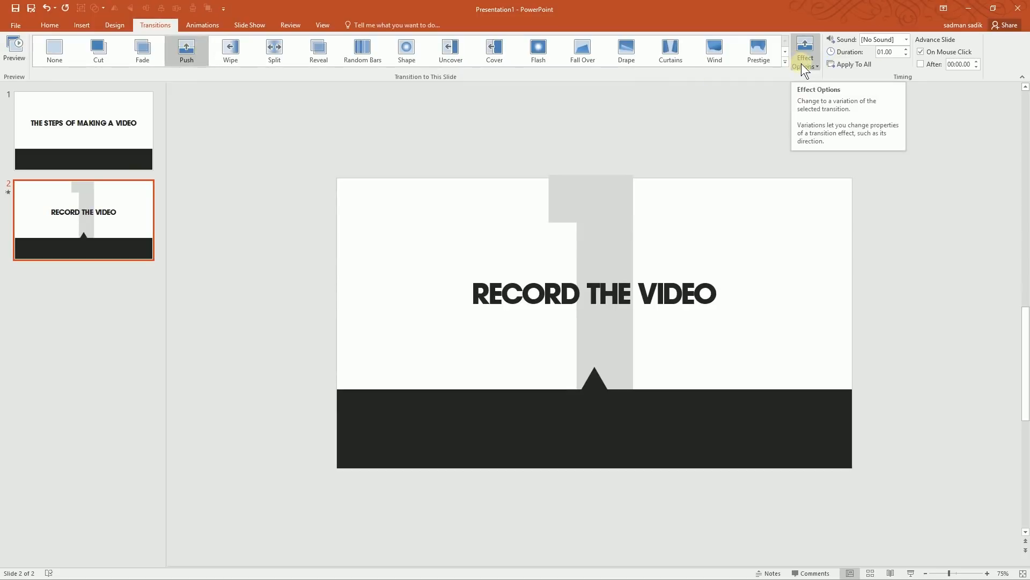
left_click(804, 51)
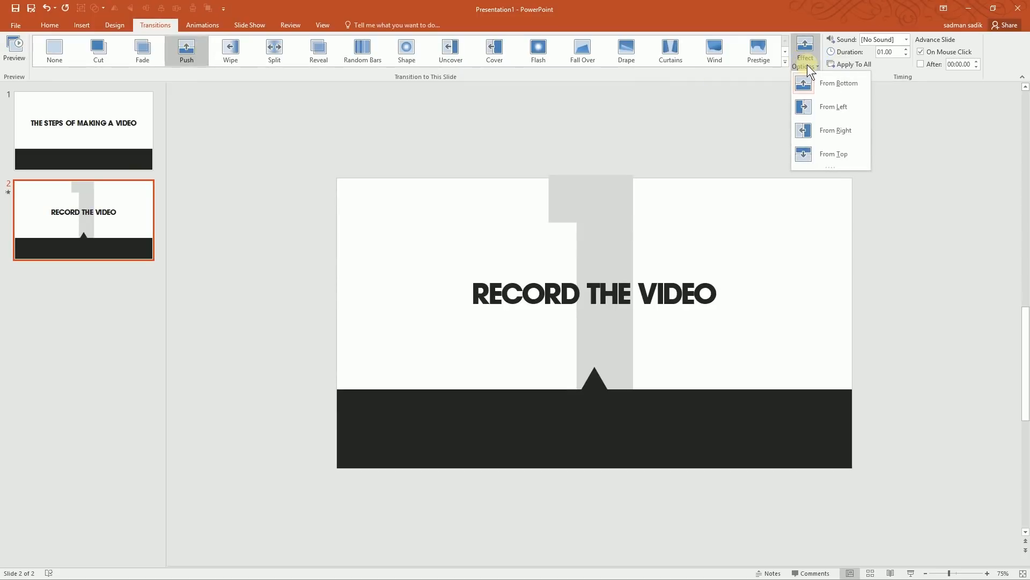
left_click(836, 130)
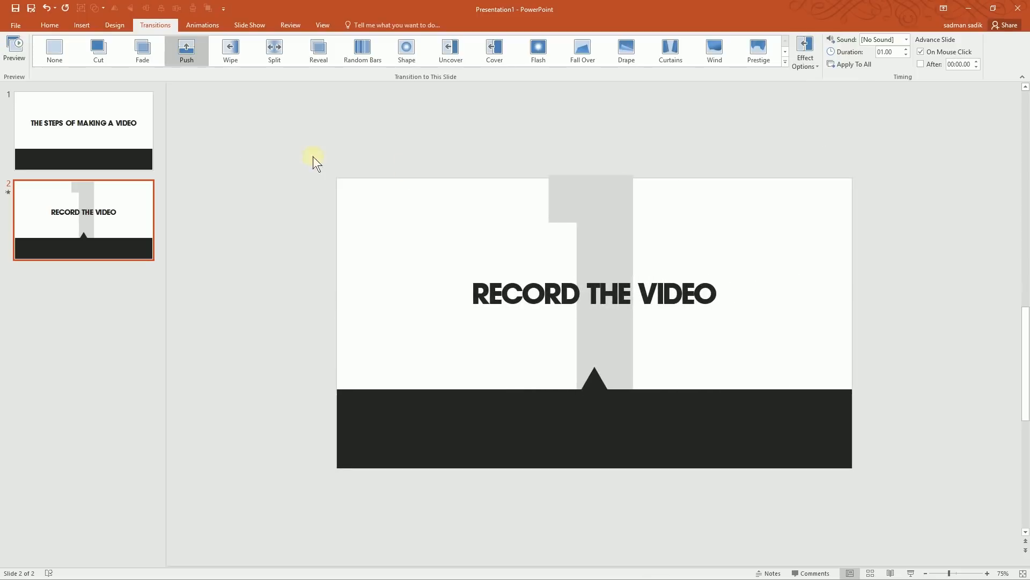
left_click(82, 132)
type("PR")
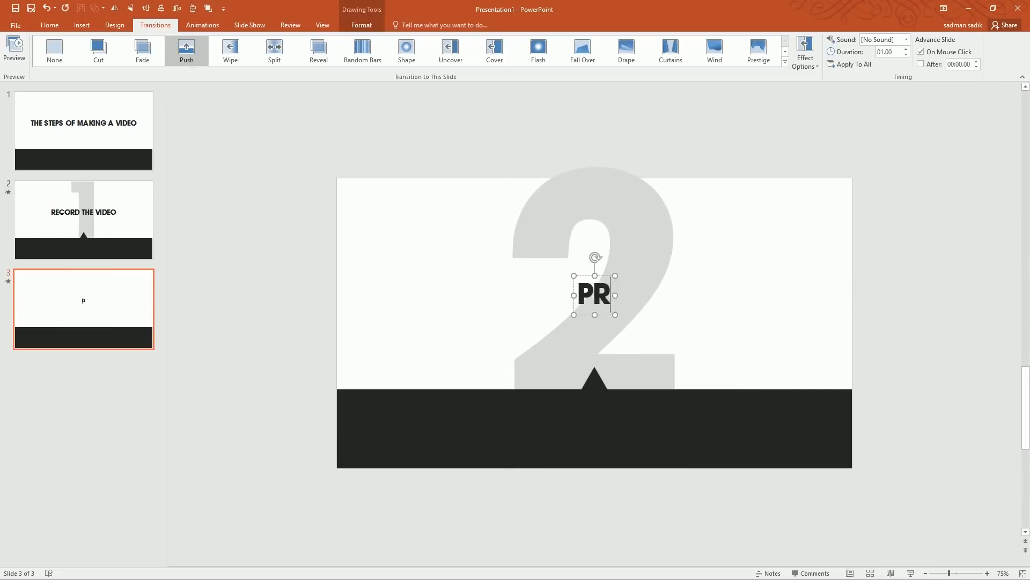
Retitle slides 3–5 as EDIT THE VIDEO, EDIT THE AUDIO and RENDERING.
type("EDIT")
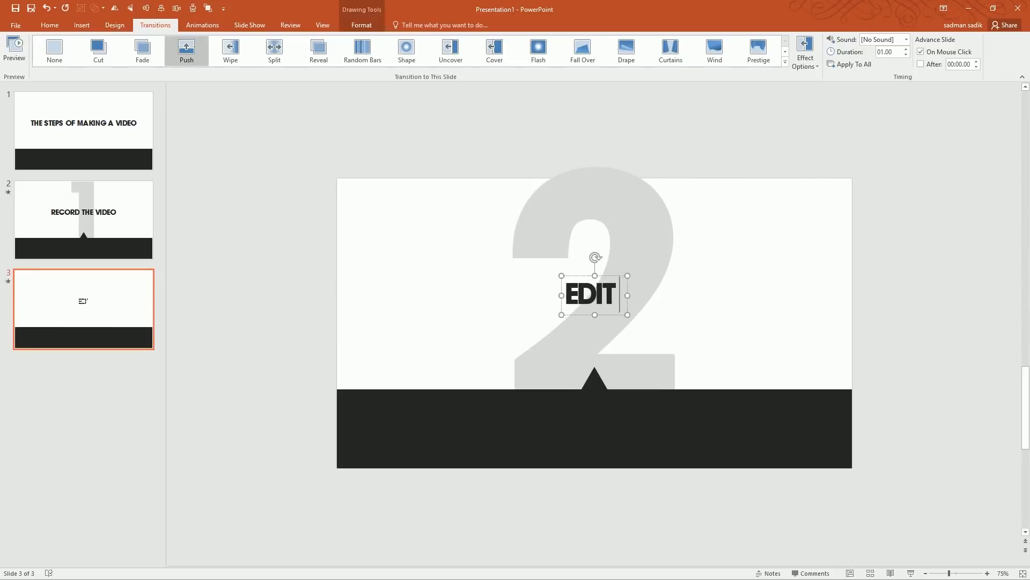
type("TGH")
type("REN")
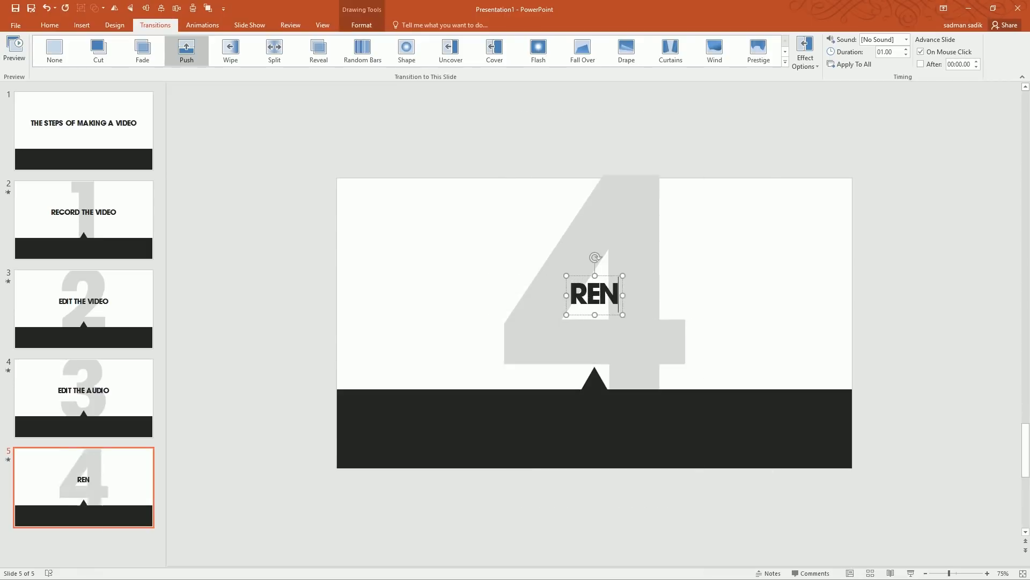
type("DERING")
type("THANK")
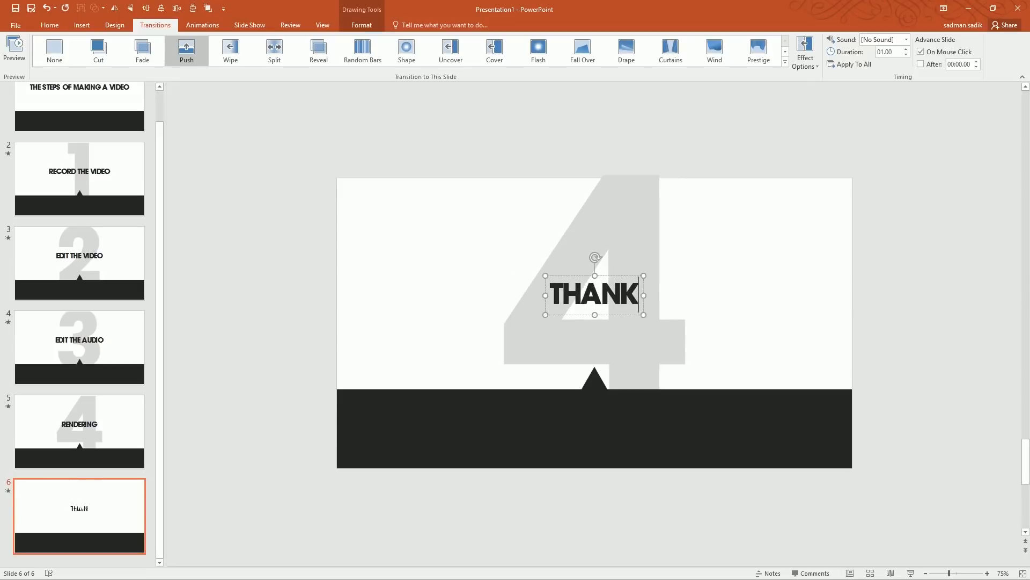
Write THANKS FOR WATCHING on slide 6 and delete its big number.
type("S FOR WAT")
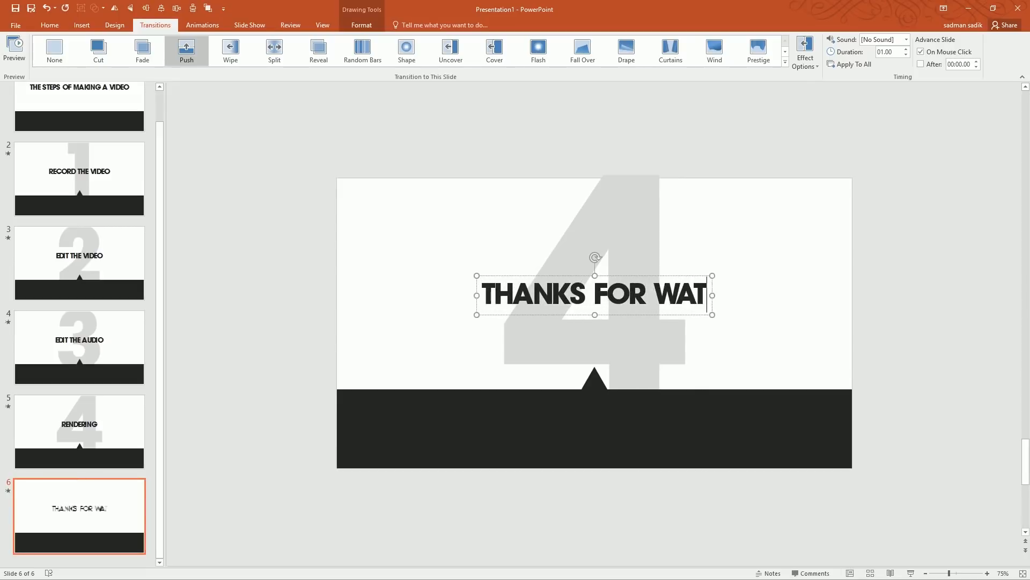
type("CHING")
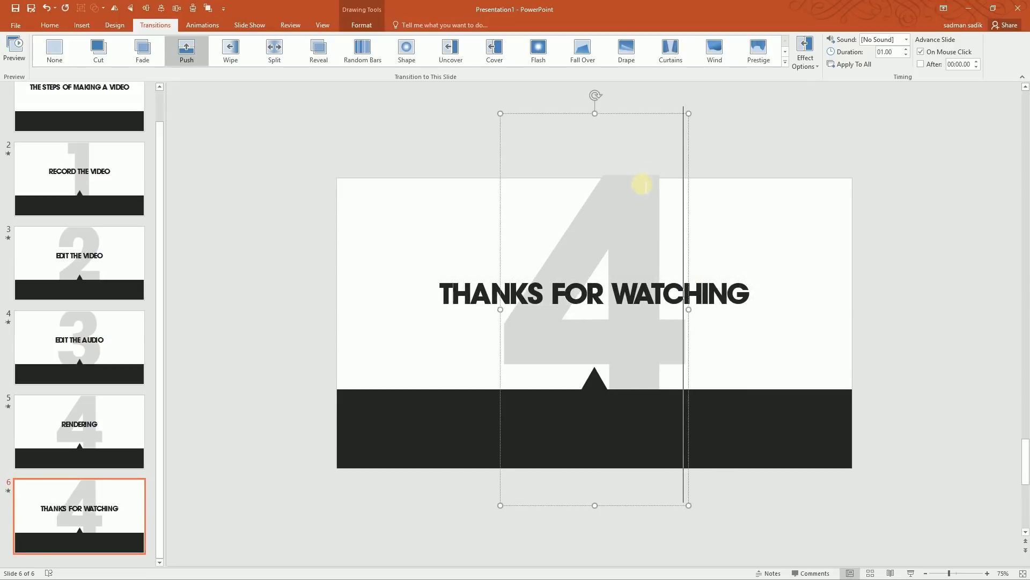
key("Delete")
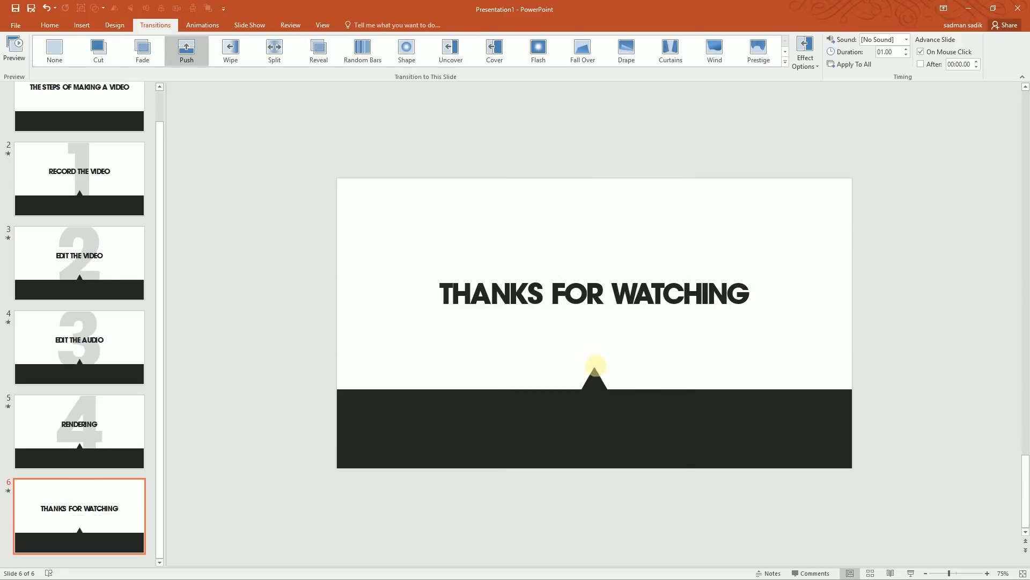
mouse_move(78, 112)
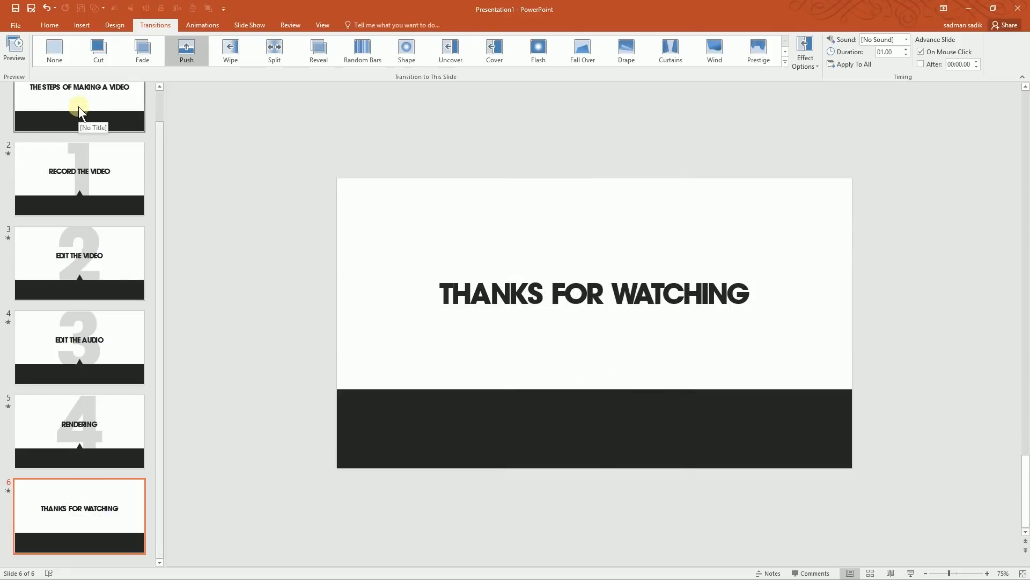
Select the title slide in the thumbnail pane.
left_click(79, 111)
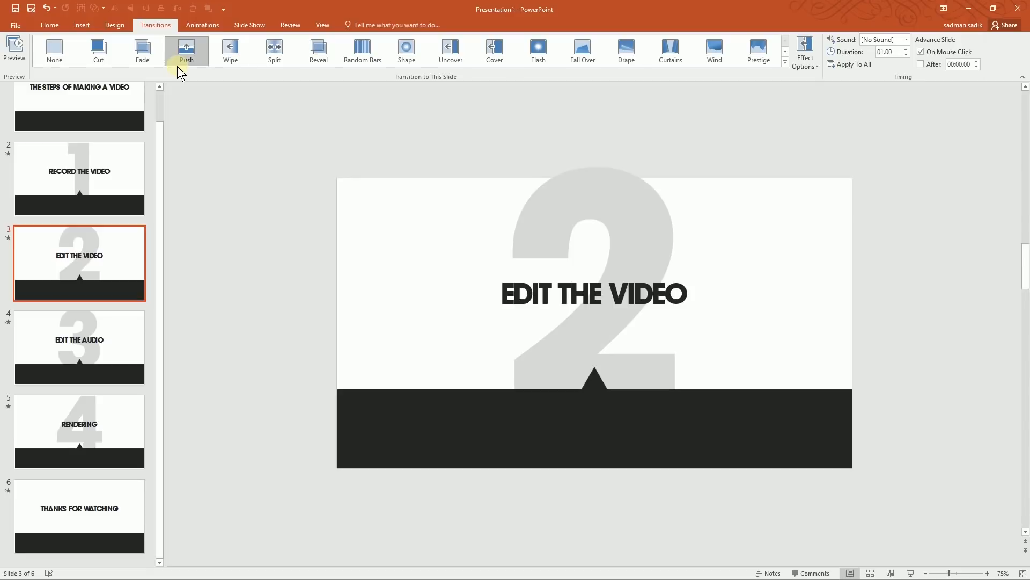
mouse_move(187, 50)
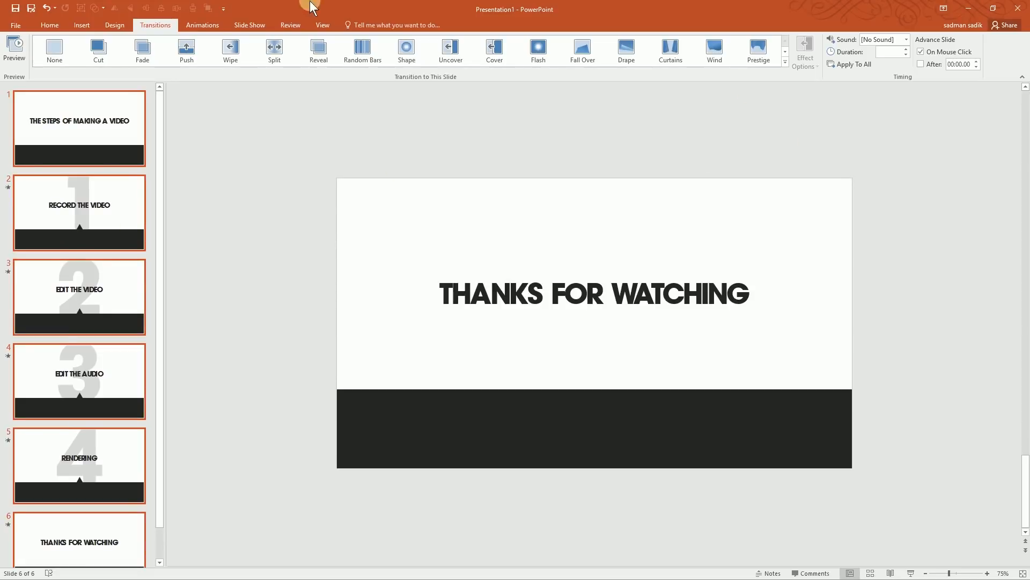
Set the slides to advance automatically After 00:01.00 instead of On Mouse Click.
left_click(922, 64)
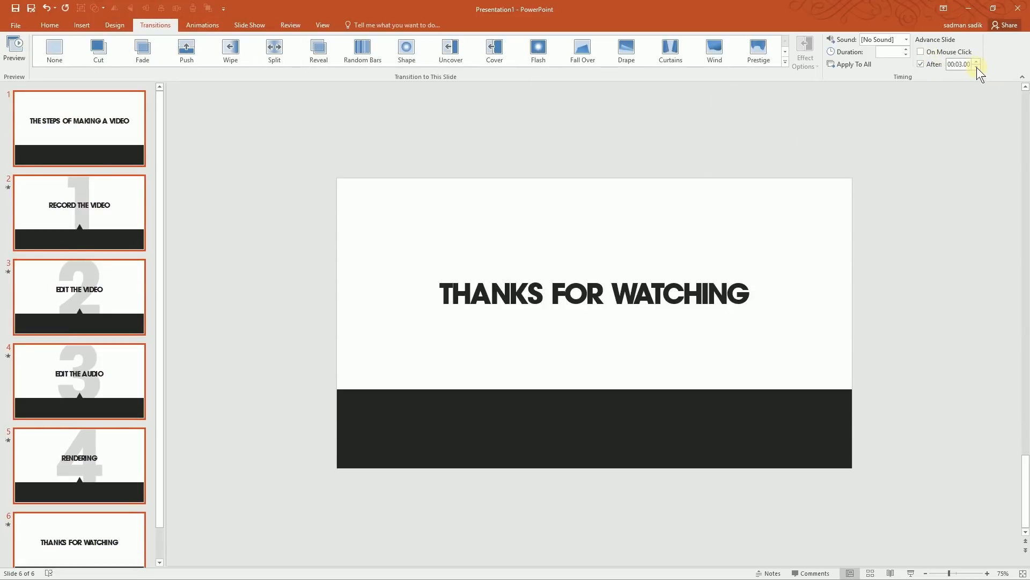
mouse_move(960, 63)
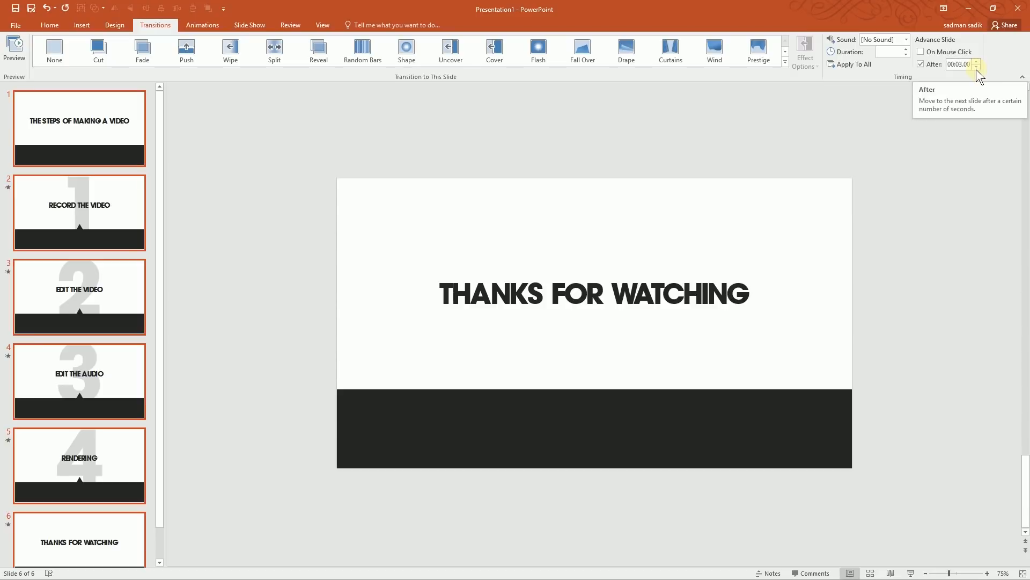
left_click(79, 129)
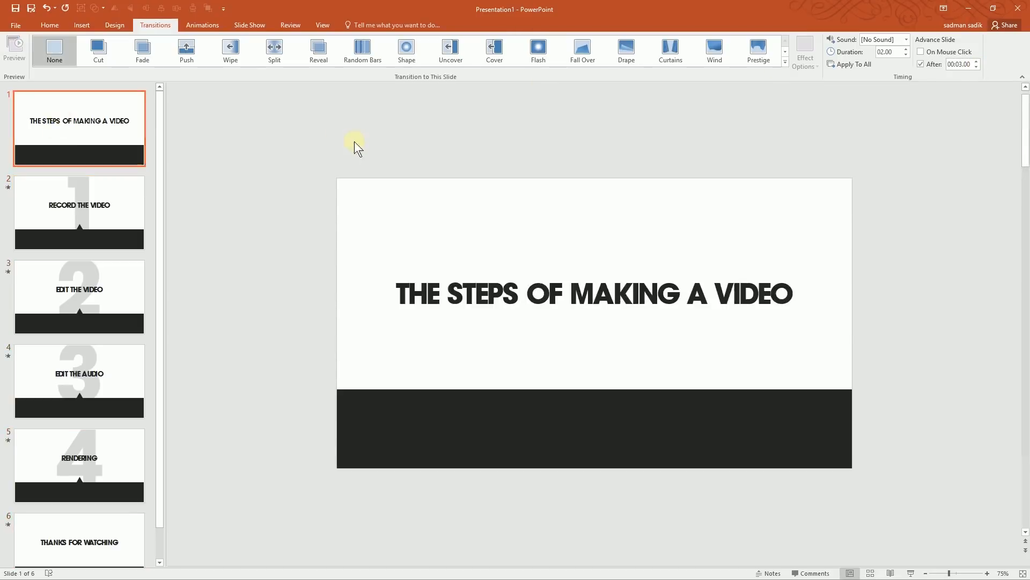
left_click(79, 296)
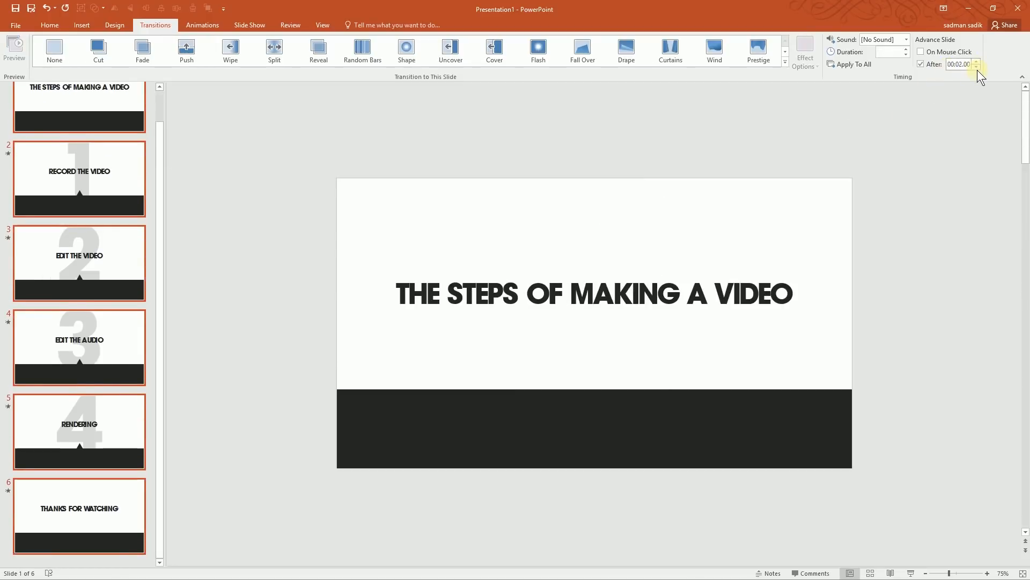
left_click(977, 66)
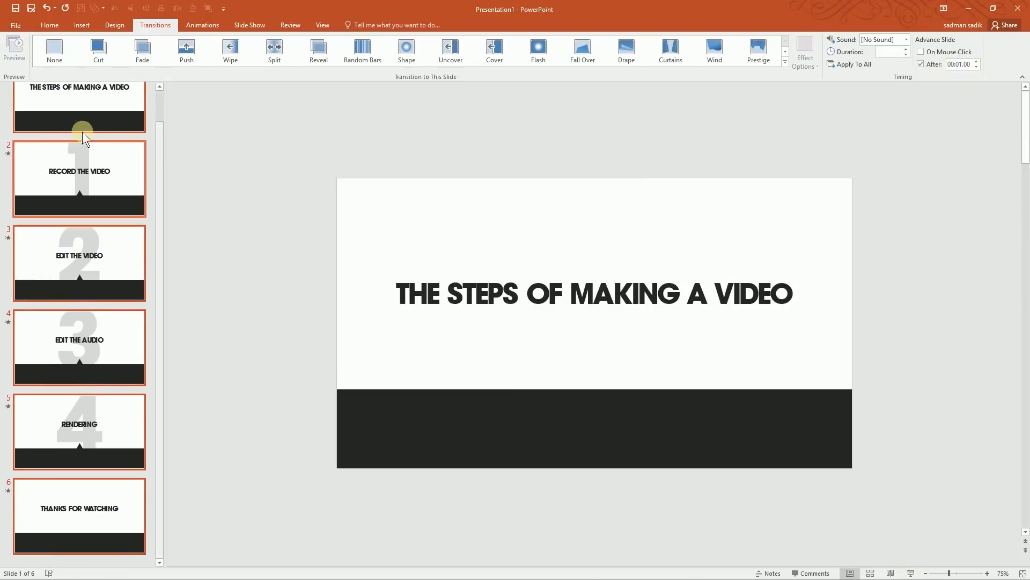